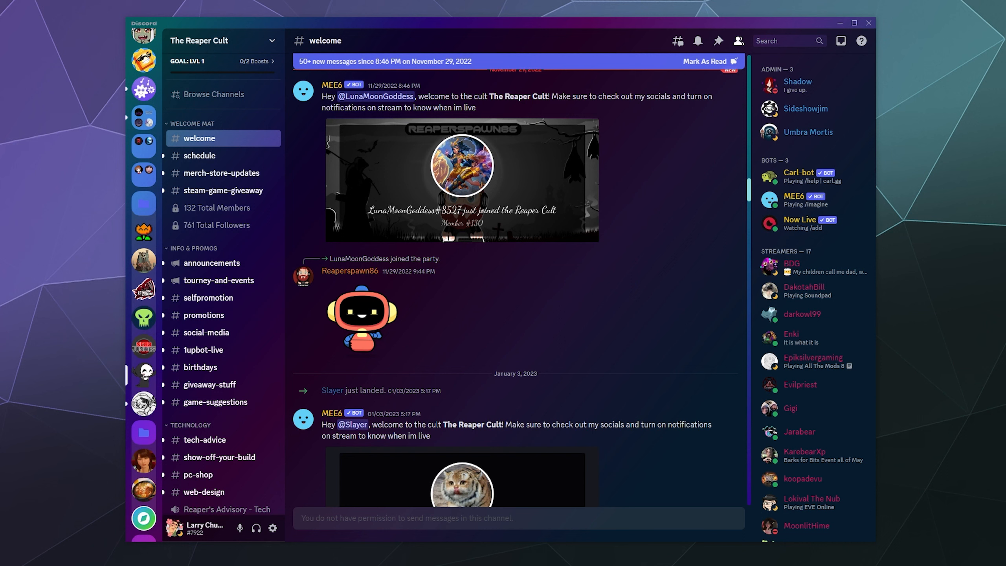
pyautogui.moveTo(232, 54)
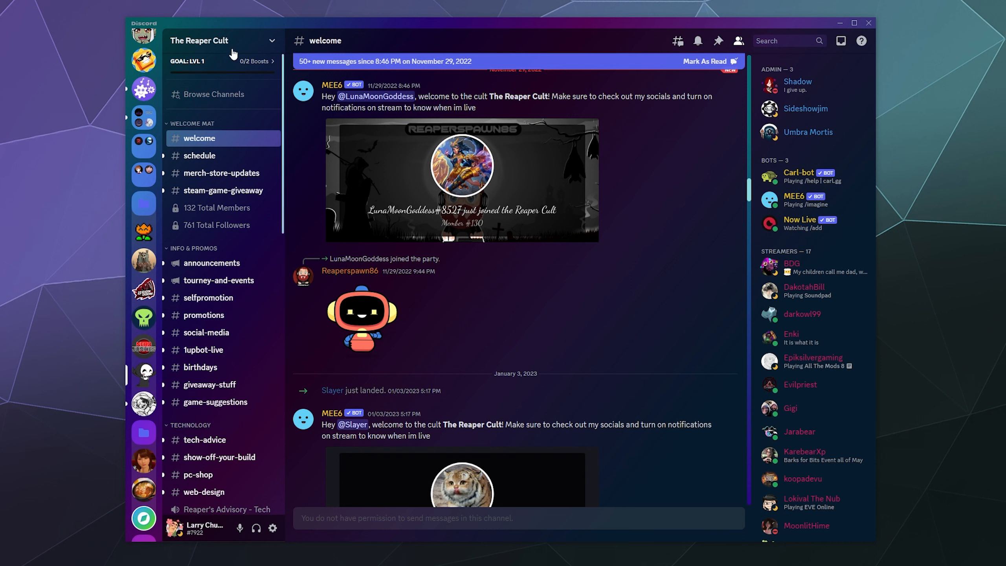
pyautogui.moveTo(144, 380)
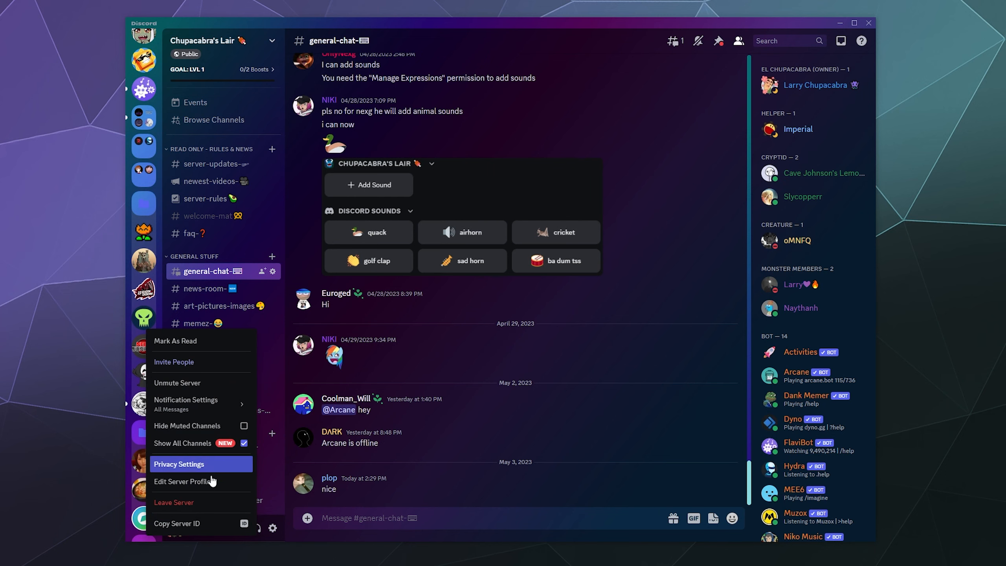
pyautogui.moveTo(206, 503)
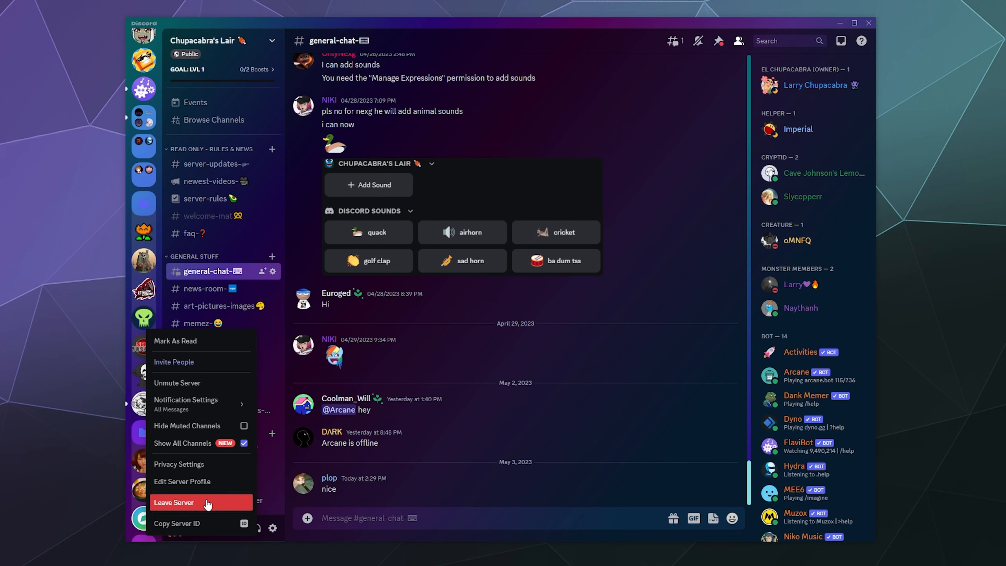
# Choose Leave Server for The Reaper Cult, bringing up the leave confirmation prompt.
pyautogui.click(173, 502)
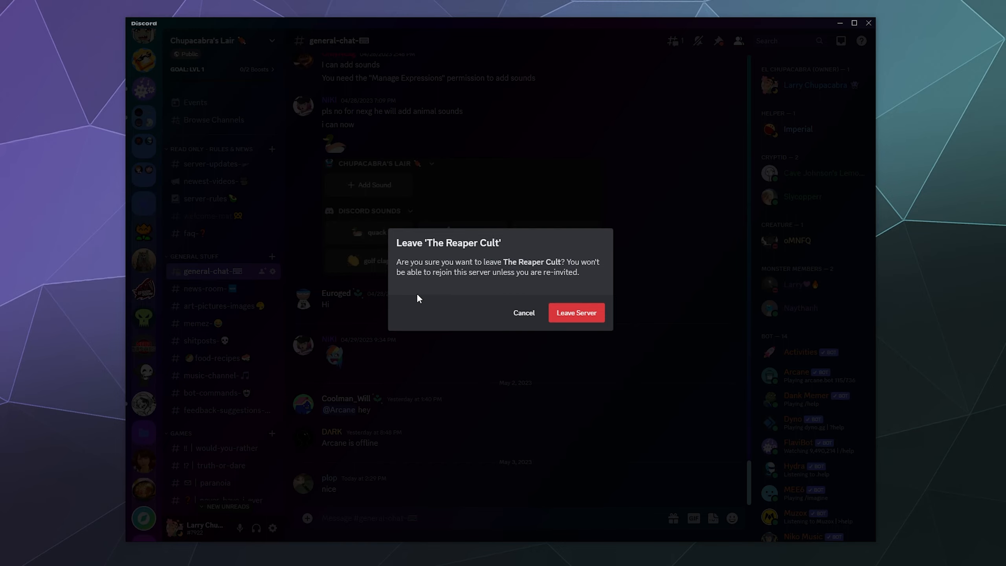
pyautogui.moveTo(577, 313)
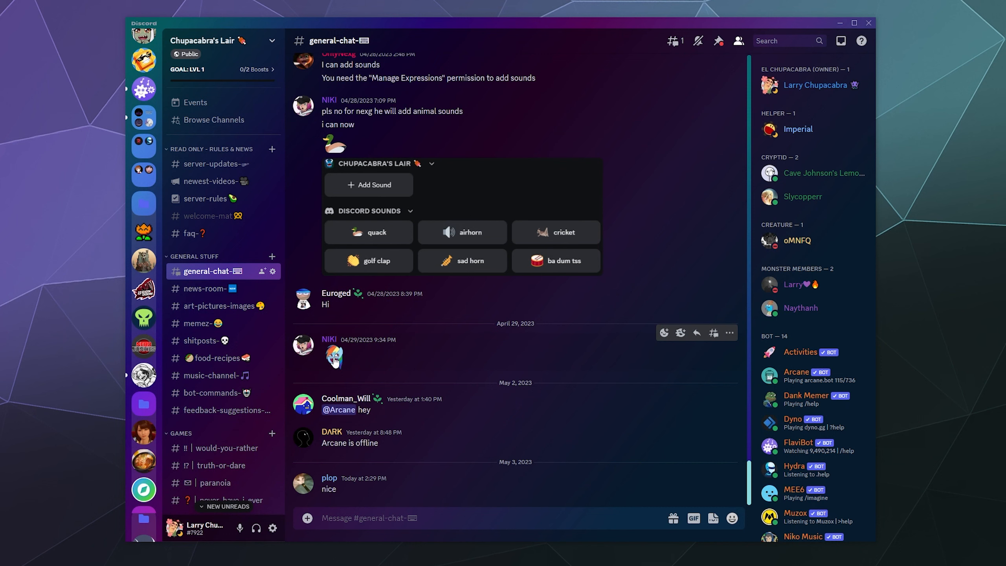
pyautogui.moveTo(143, 490)
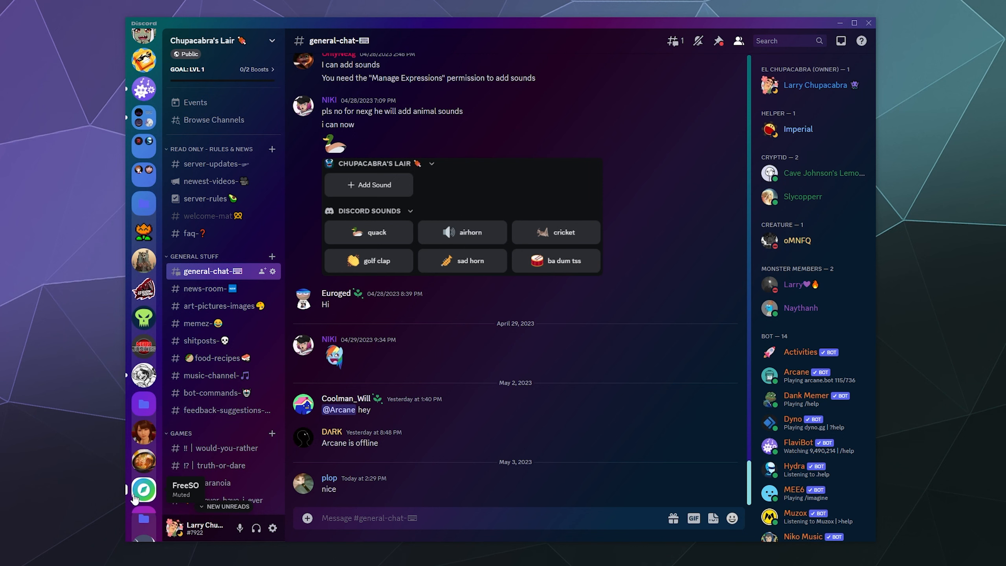
pyautogui.moveTo(134, 500)
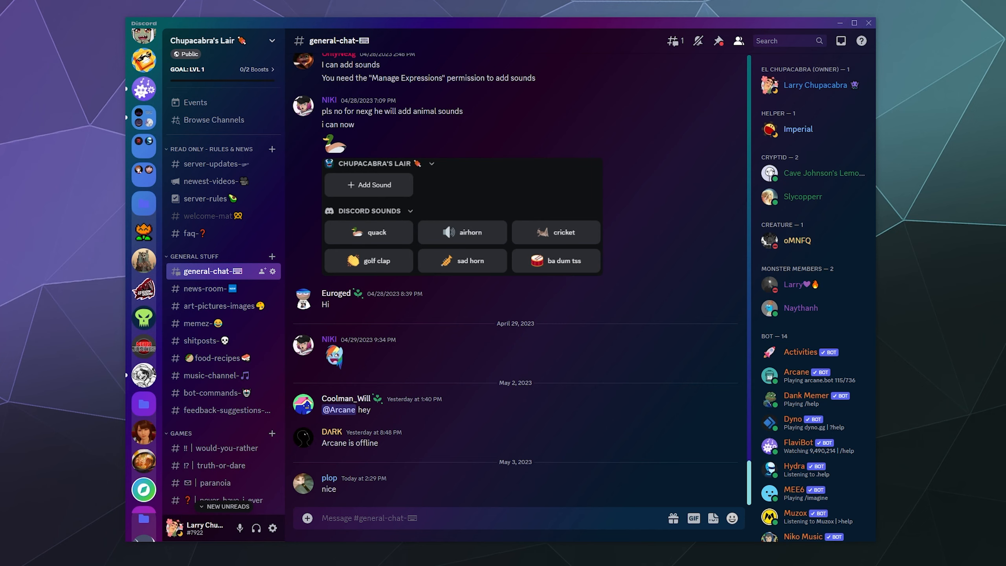